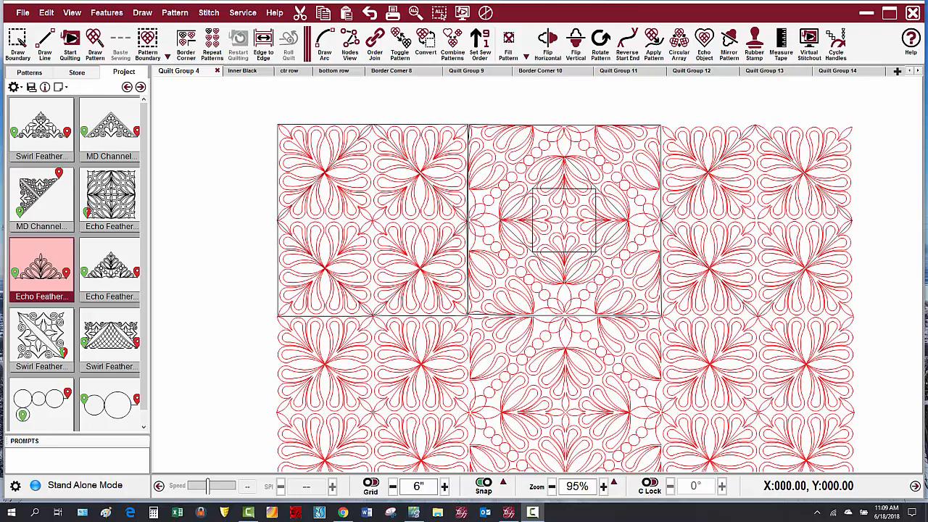
# - Mark the central square pattern's start marker as first in the sew order
pyautogui.click(707, 362)
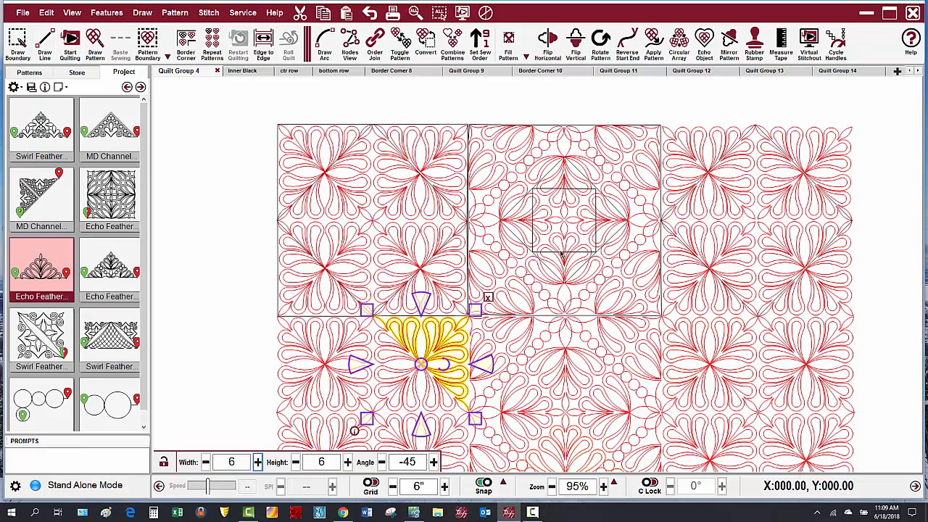
pyautogui.moveTo(573, 196)
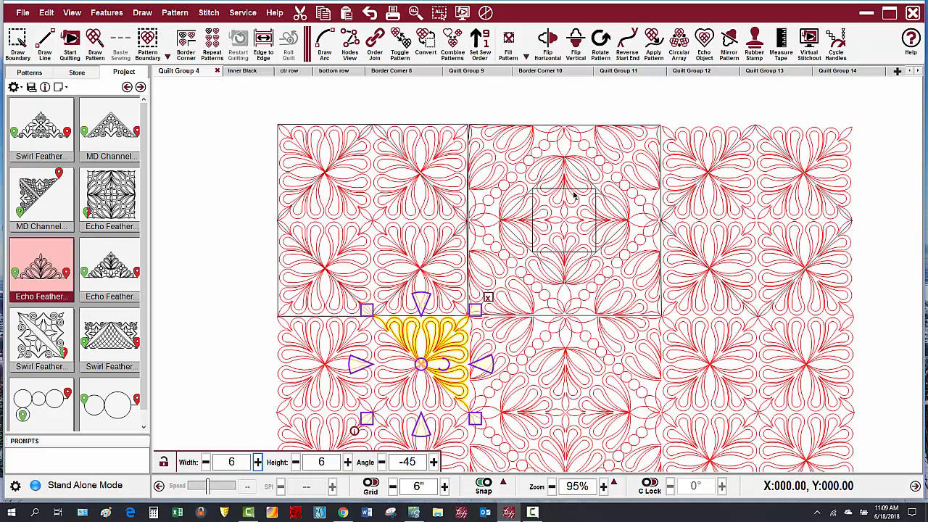
pyautogui.moveTo(588, 253)
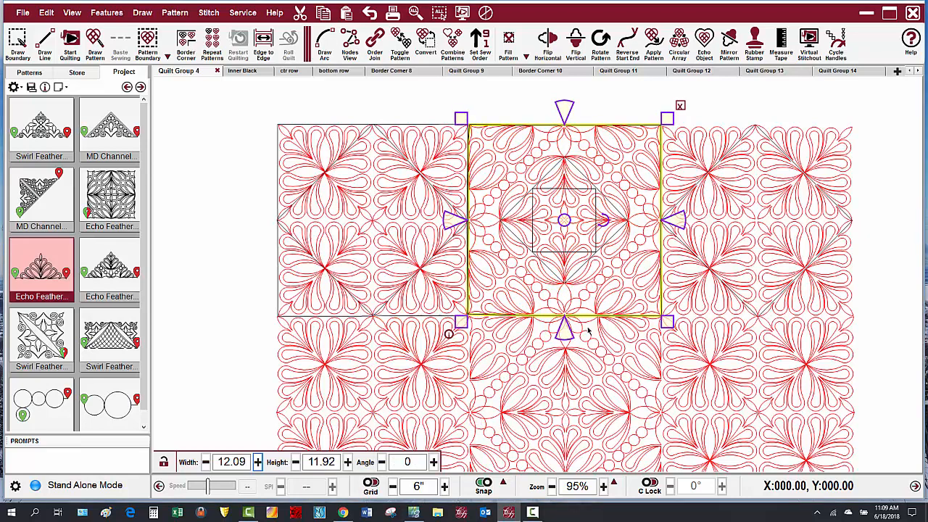
pyautogui.moveTo(569, 412)
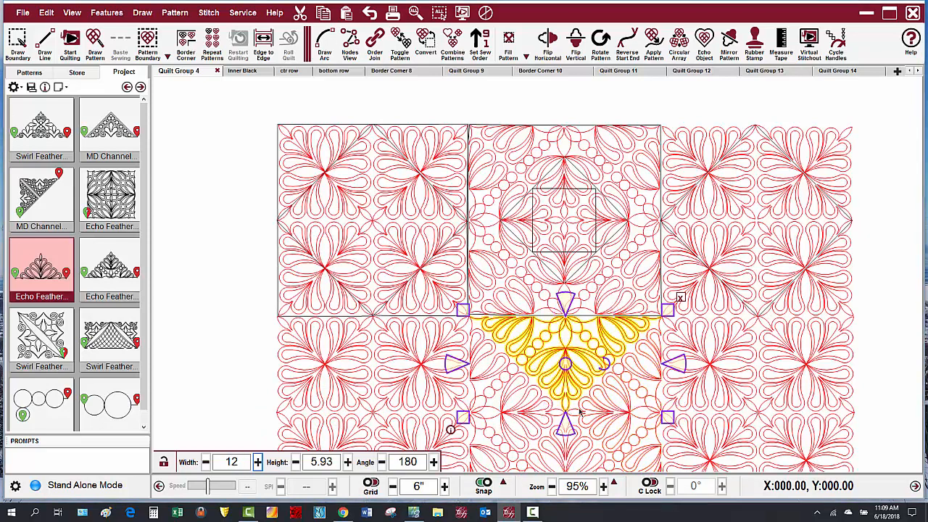
pyautogui.moveTo(554, 422)
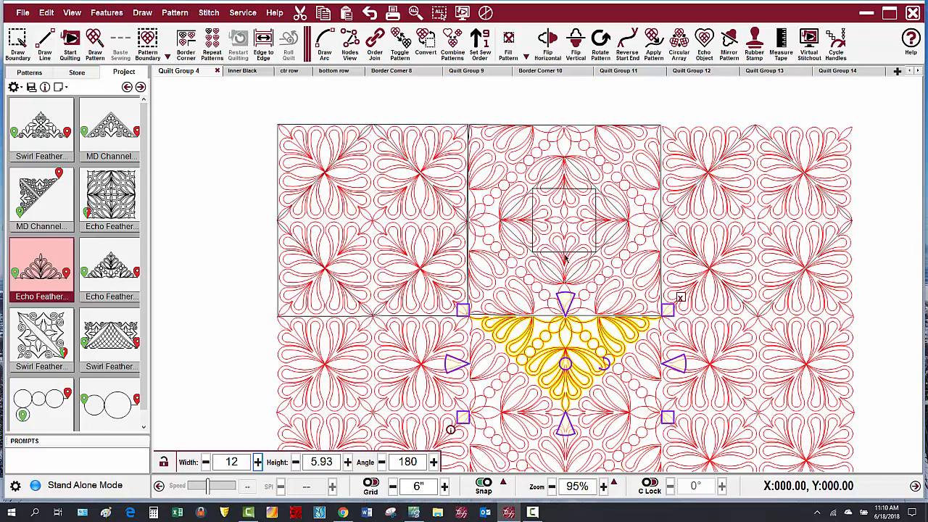
pyautogui.moveTo(743, 348)
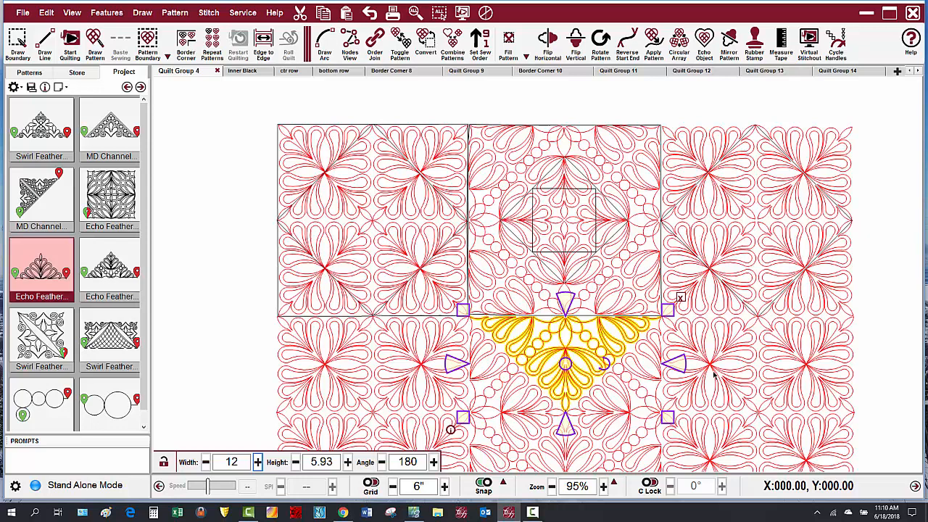
pyautogui.moveTo(518, 287)
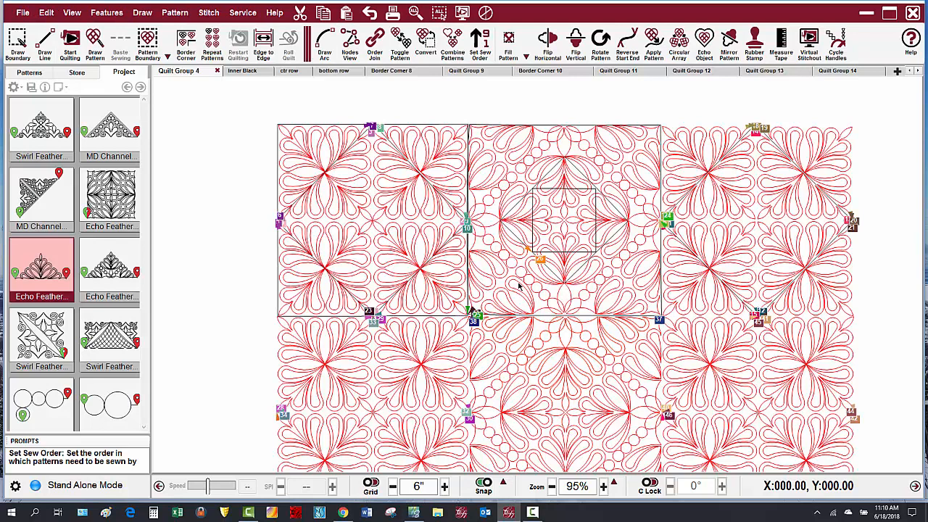
pyautogui.moveTo(391, 129)
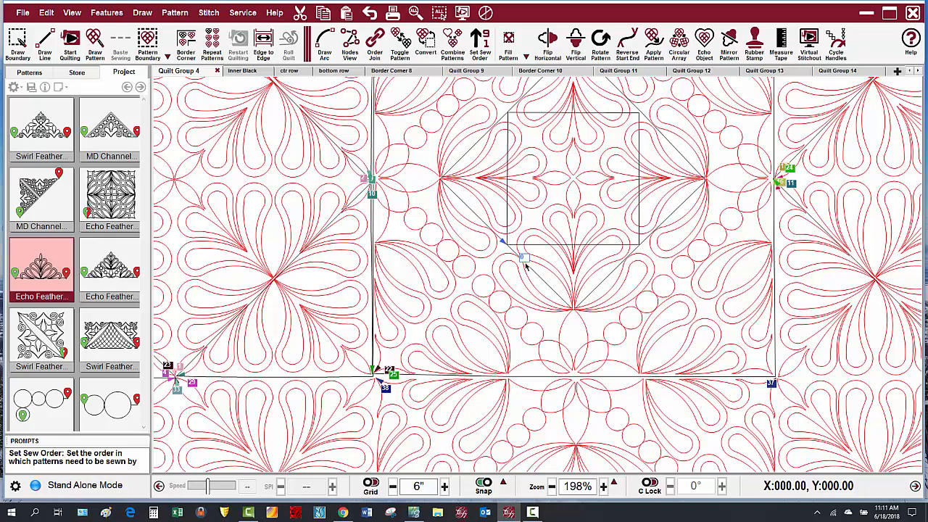
pyautogui.moveTo(546, 262)
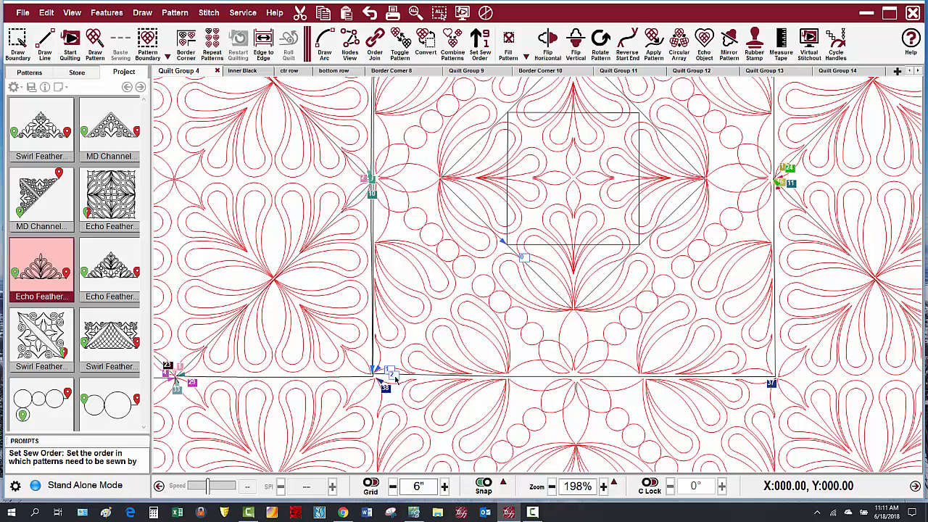
pyautogui.moveTo(395, 381)
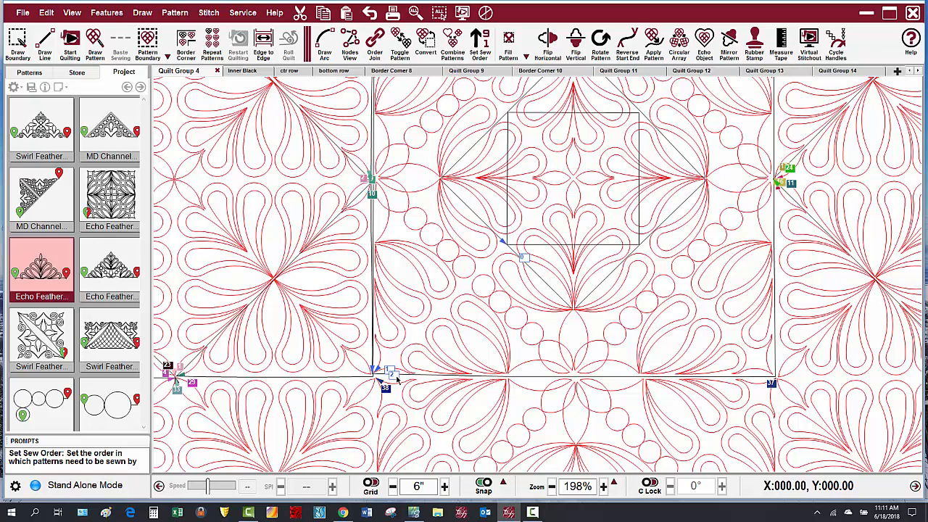
pyautogui.moveTo(553, 332)
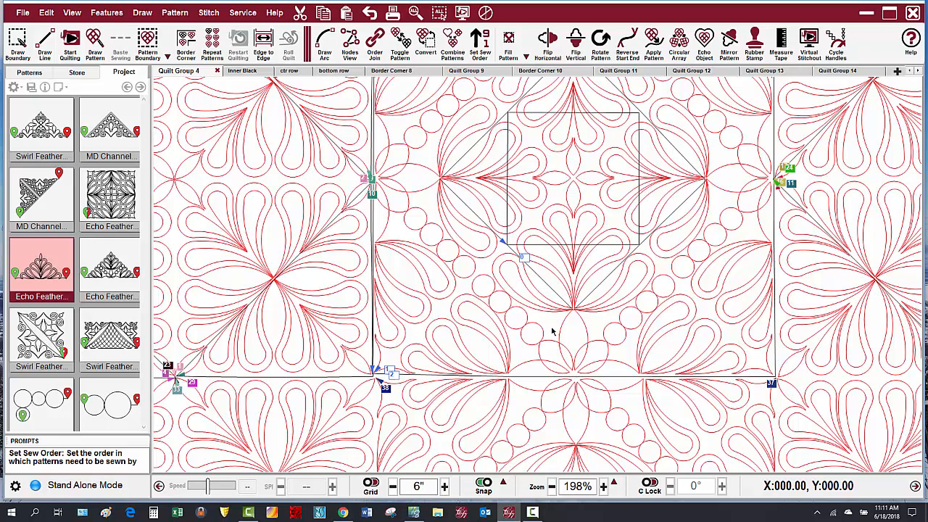
pyautogui.moveTo(571, 318)
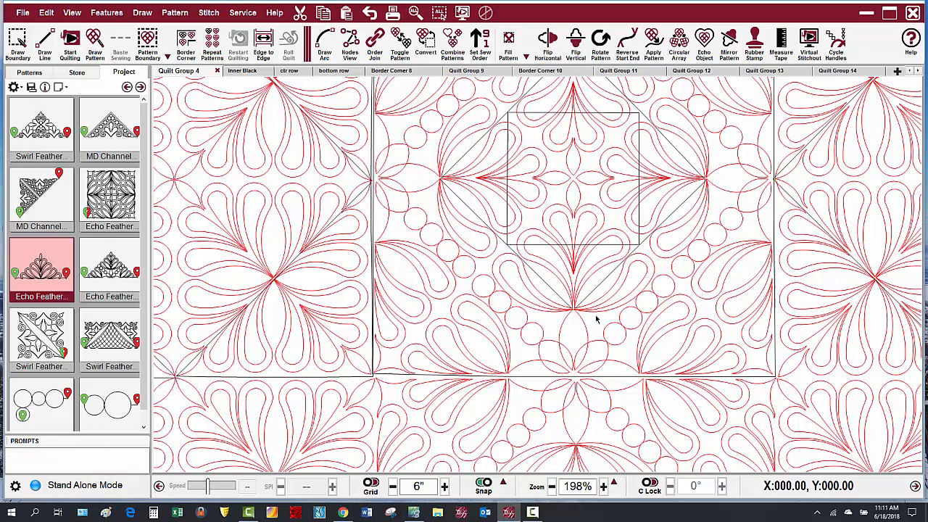
pyautogui.moveTo(553, 250)
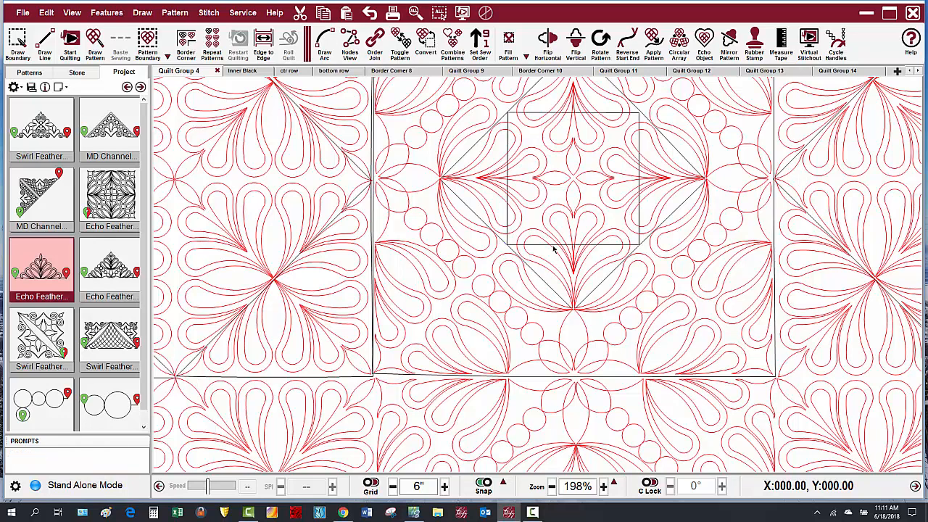
# - Exit Set Sew Order and confirm the central square-in-octagon pattern is selected first
pyautogui.click(573, 177)
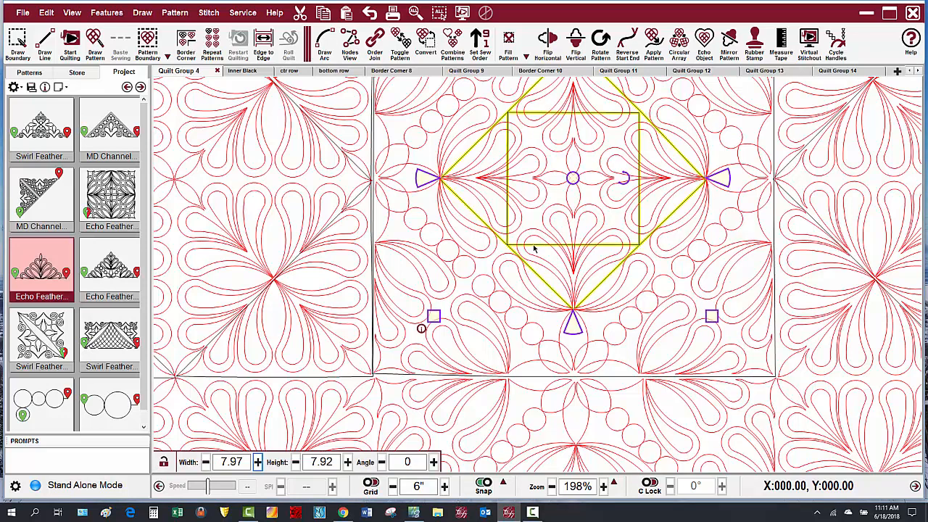
pyautogui.moveTo(594, 267)
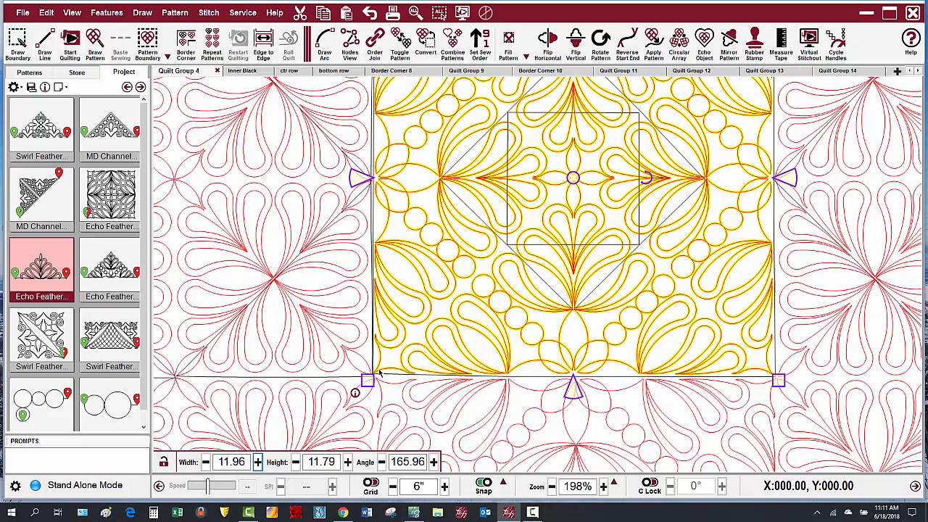
pyautogui.moveTo(589, 292)
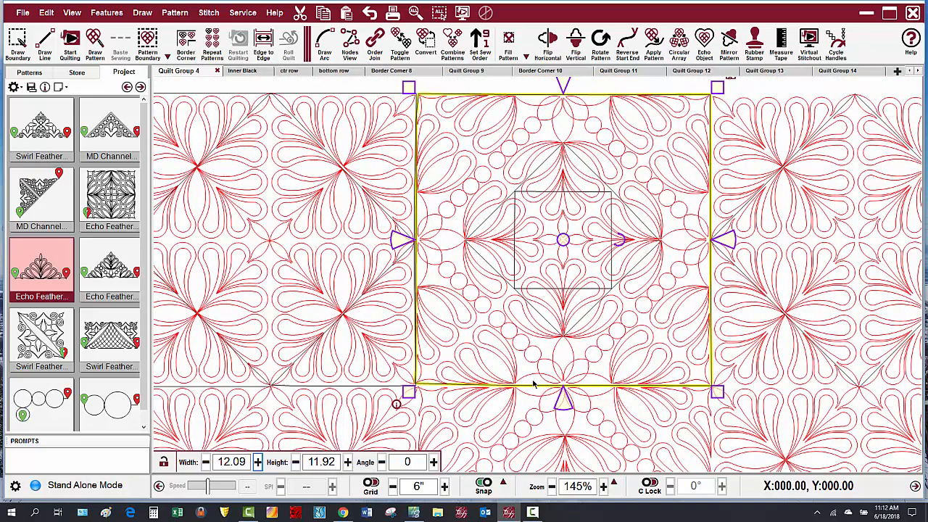
pyautogui.moveTo(577, 394)
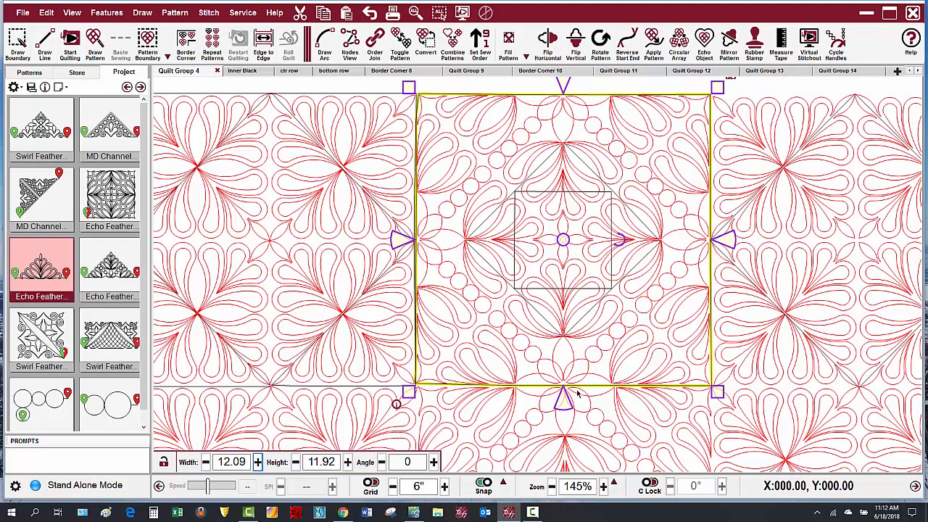
pyautogui.moveTo(567, 389)
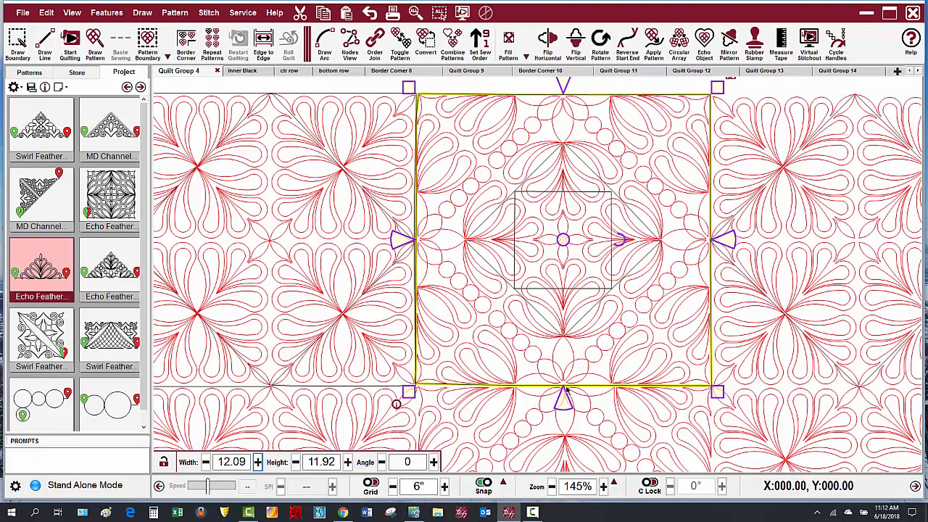
pyautogui.moveTo(565, 399)
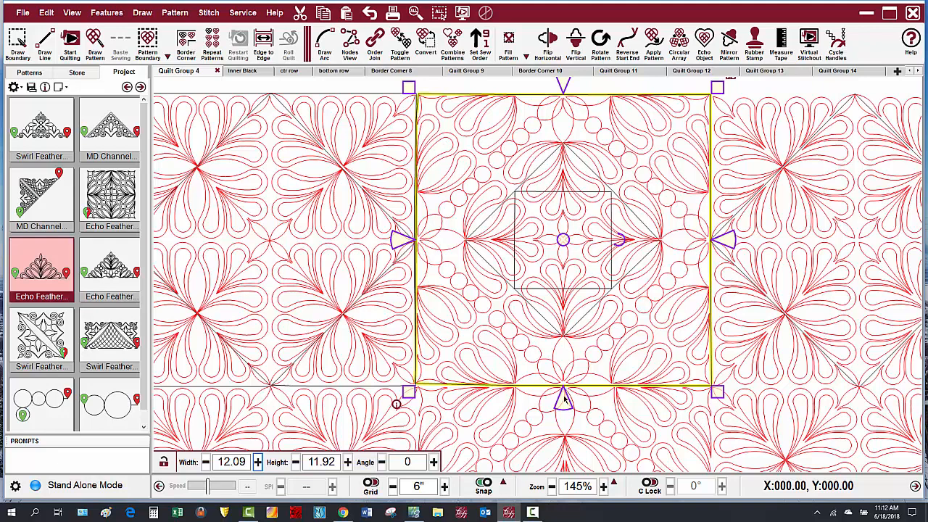